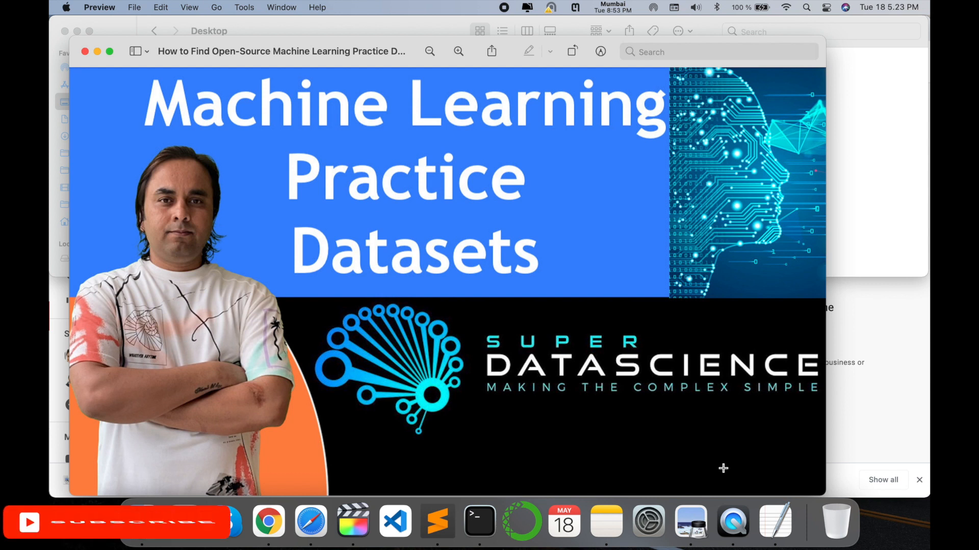
Step: Close the datasets thumbnail preview to reveal the 'research rocks' YouTube search results
{"action": "left_click", "coordinate": [268, 520]}
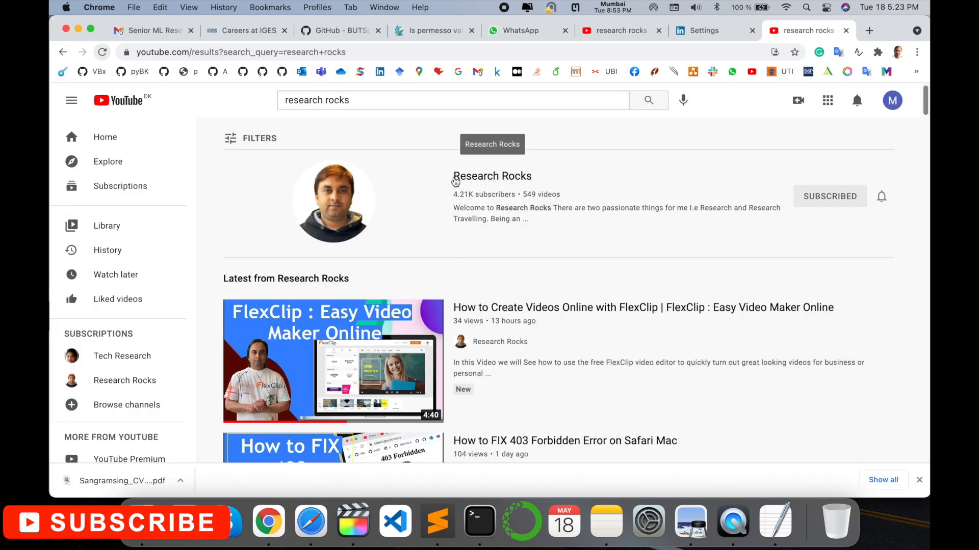
{"action": "mouse_move", "coordinate": [567, 157]}
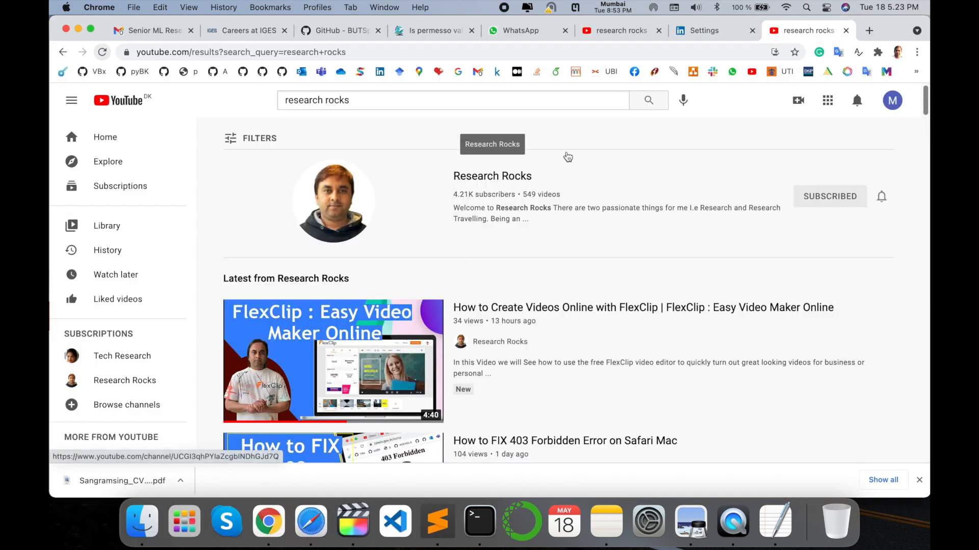
Step: Switch to the SuperDataScience machine learning tab and highlight the Data Preprocessing in Python title
{"action": "left_click", "coordinate": [868, 30]}
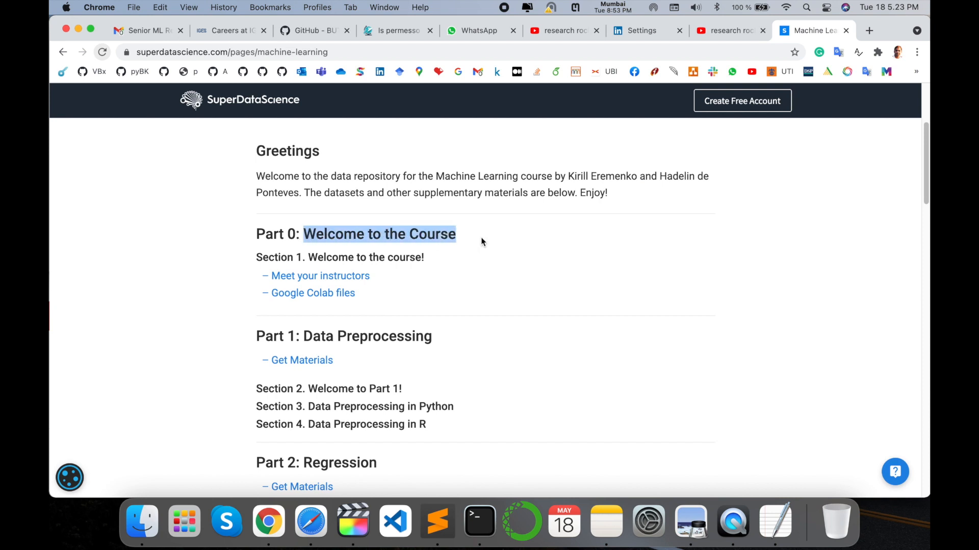
{"action": "scroll", "scroll_direction": "down", "scroll_amount": 3}
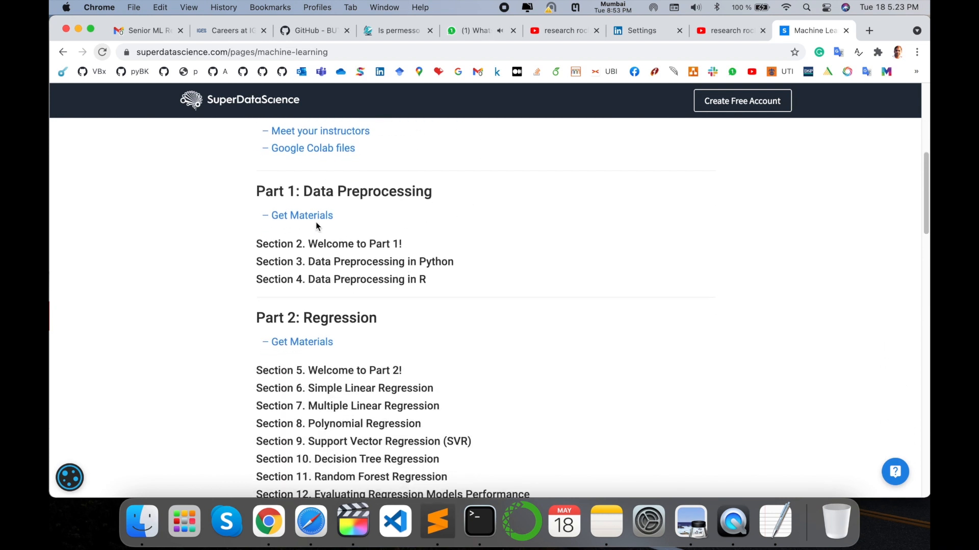
{"action": "double_click", "coordinate": [277, 191]}
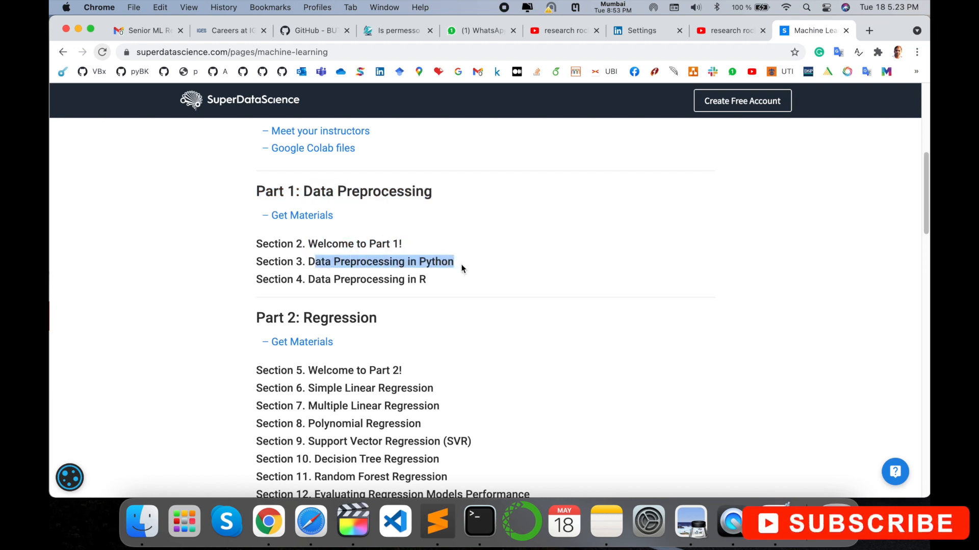
Step: Scroll down the course parts, highlighting the Regression title, through to Part 9: Dimensionality Reduction
{"action": "scroll", "scroll_direction": "down", "scroll_amount": 3}
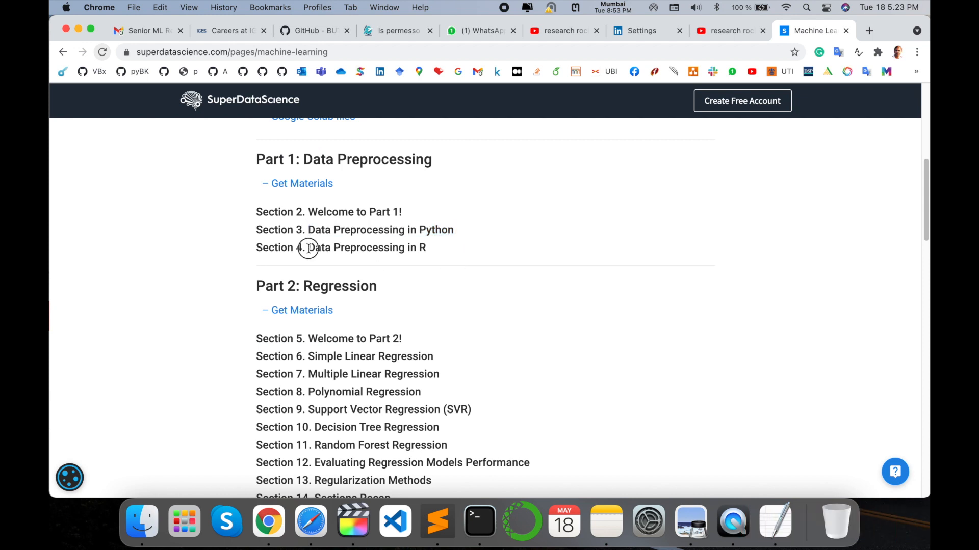
{"action": "scroll", "scroll_direction": "down", "scroll_amount": 3}
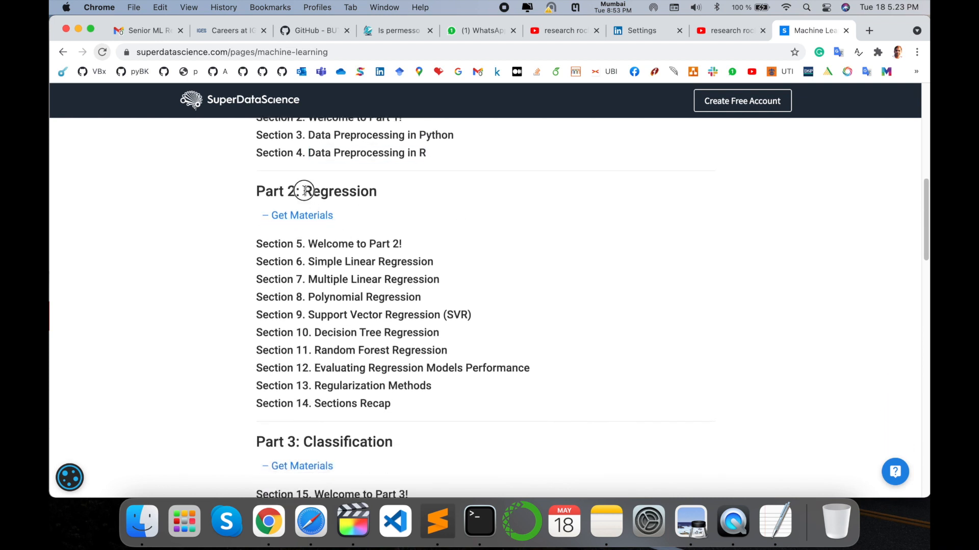
{"action": "double_click", "coordinate": [340, 191]}
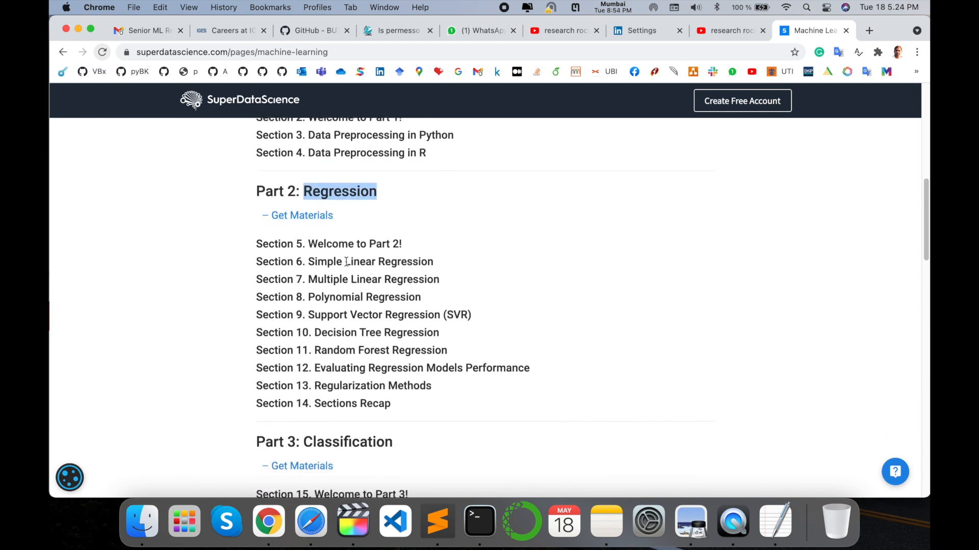
{"action": "scroll", "scroll_direction": "down", "scroll_amount": 3}
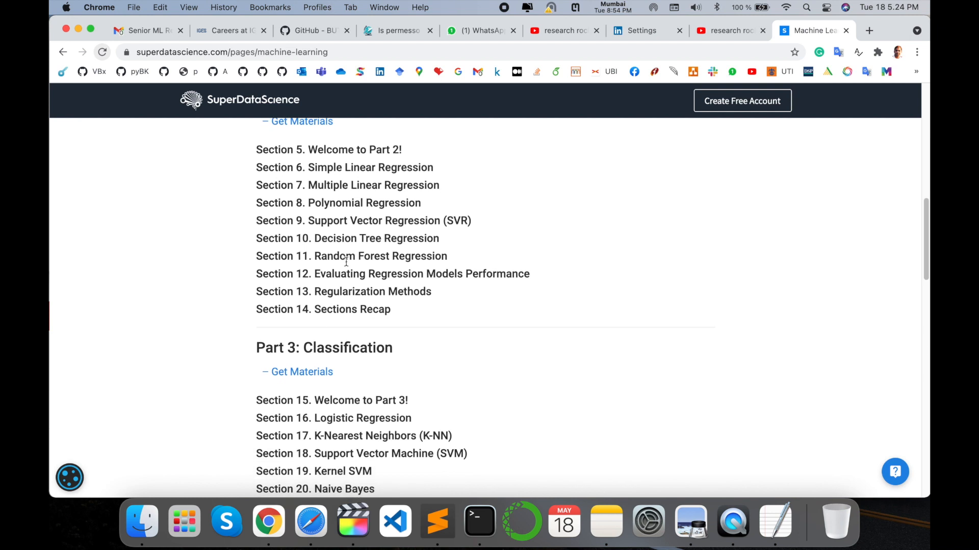
{"action": "scroll", "scroll_direction": "down", "scroll_amount": 3}
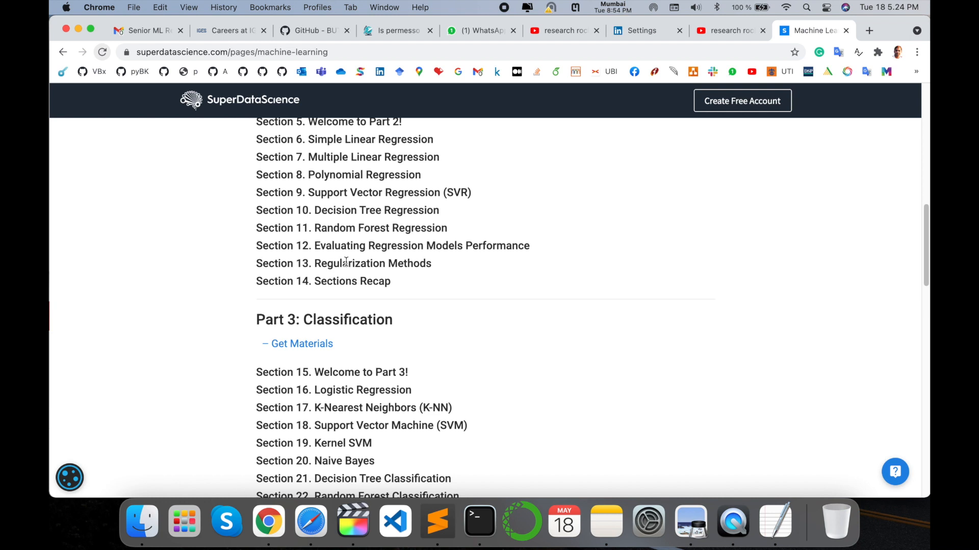
{"action": "scroll", "scroll_direction": "down", "scroll_amount": 3}
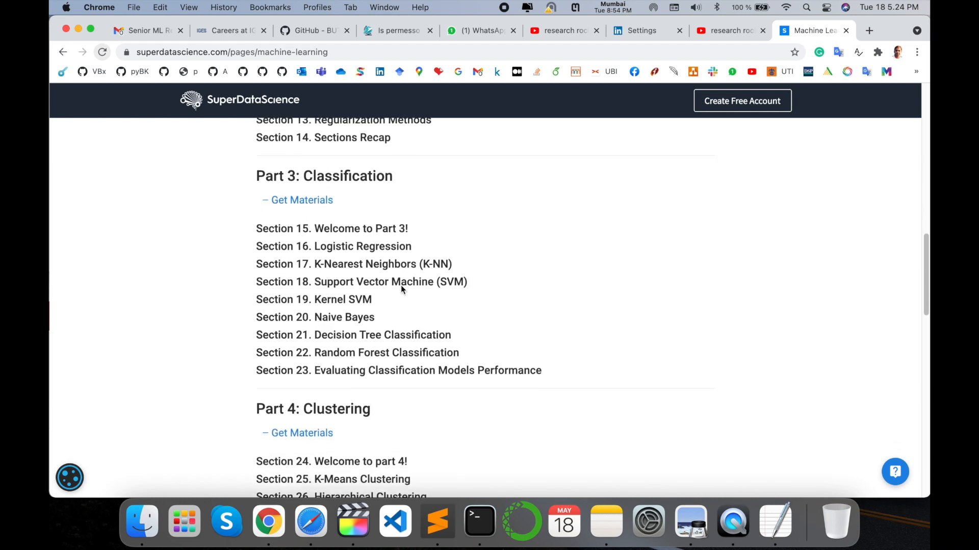
{"action": "scroll", "scroll_direction": "down", "scroll_amount": 3}
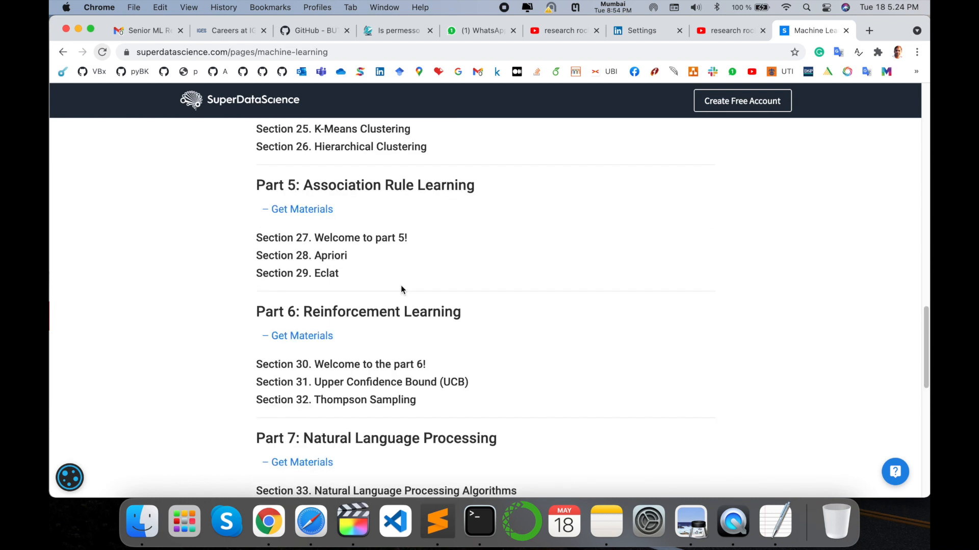
{"action": "scroll", "scroll_direction": "down", "scroll_amount": 3}
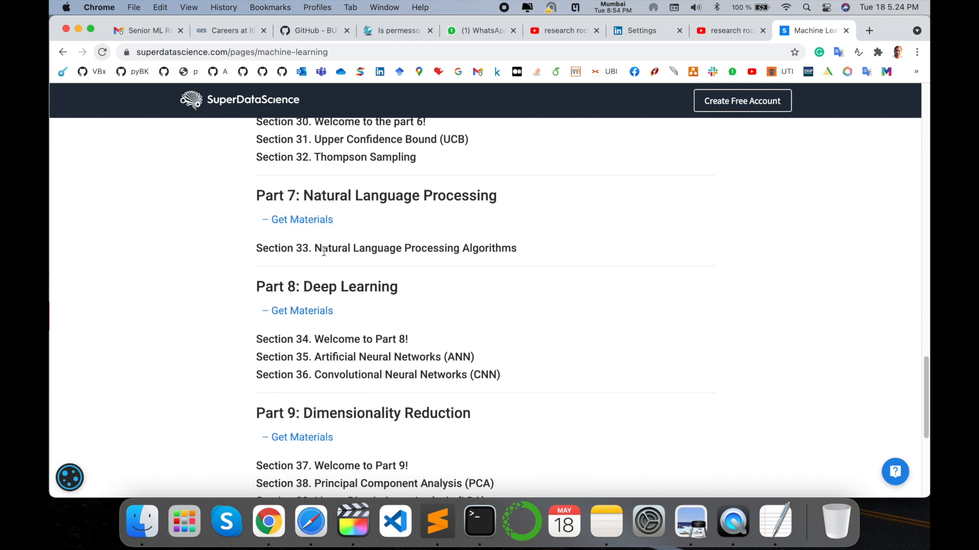
Step: Highlight the Natural Language Processing section and download its Part 7 materials zip
{"action": "double_click", "coordinate": [337, 248]}
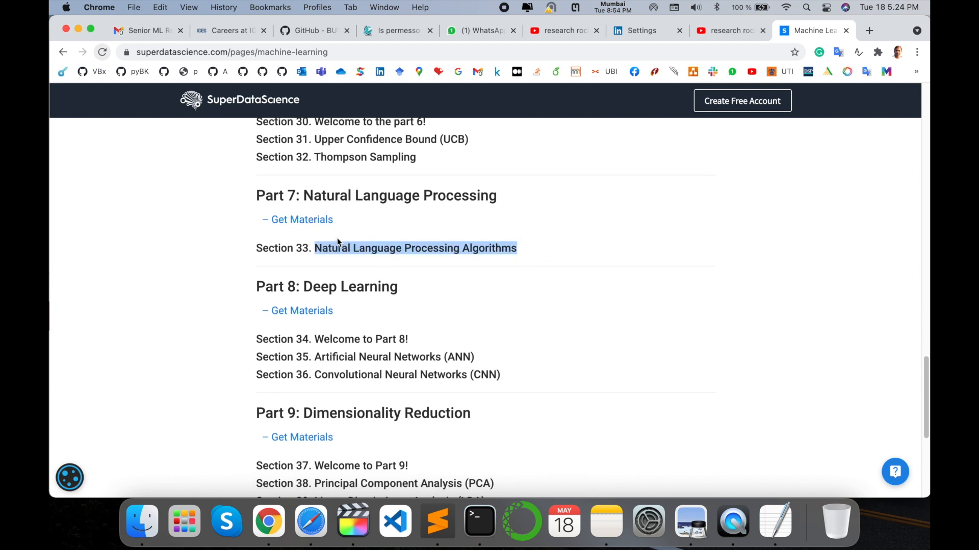
{"action": "mouse_move", "coordinate": [301, 219]}
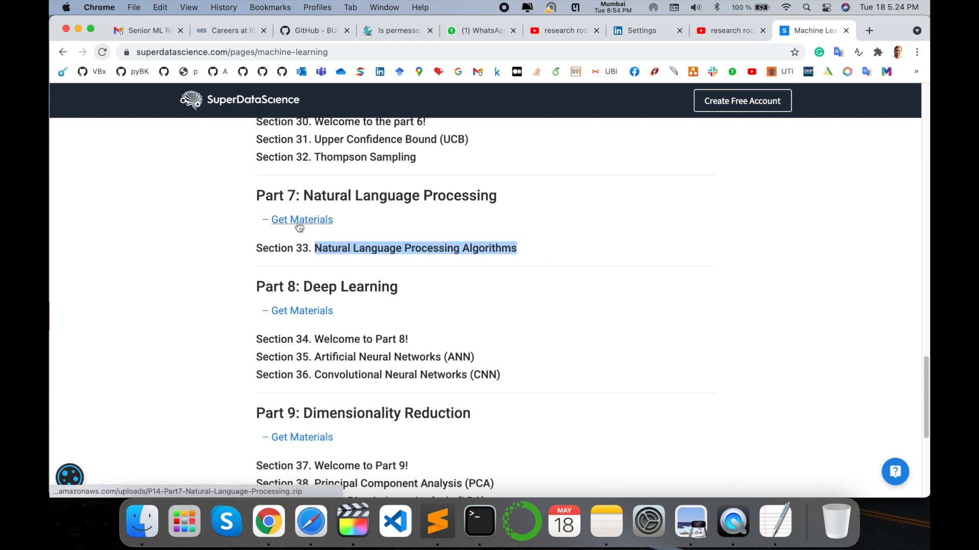
{"action": "left_click", "coordinate": [301, 219]}
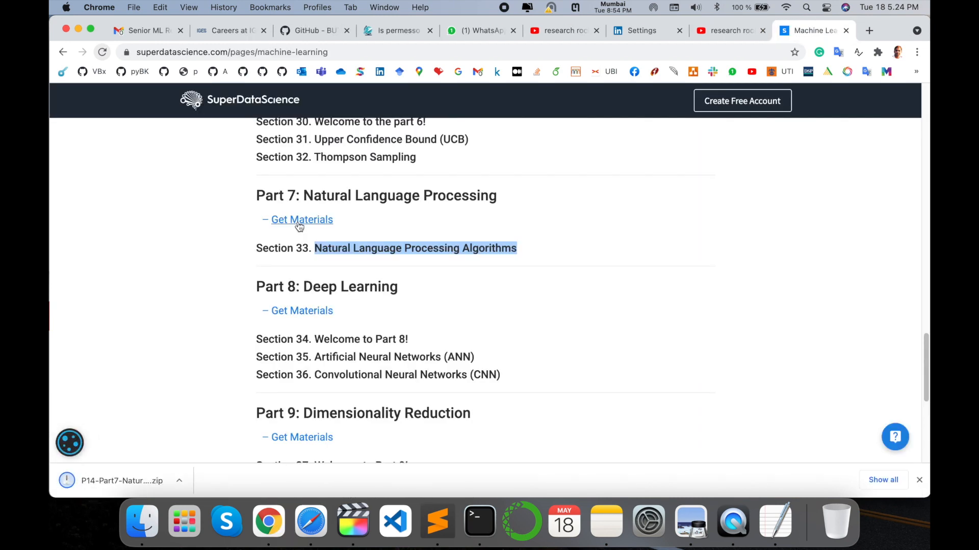
{"action": "scroll", "scroll_direction": "up", "scroll_amount": 3}
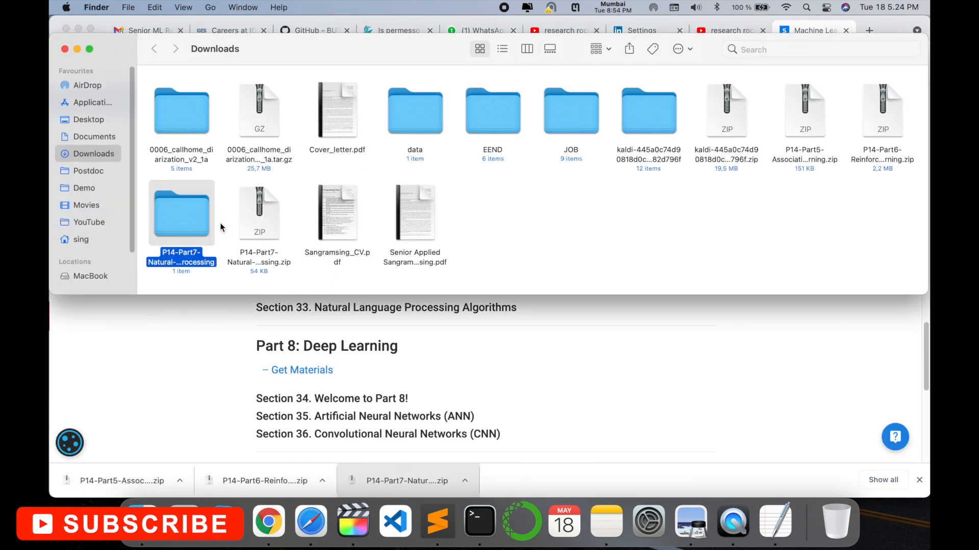
Step: Open the extracted Part 7 NLP folder, then Section 33, then the Python folder
{"action": "double_click", "coordinate": [181, 212]}
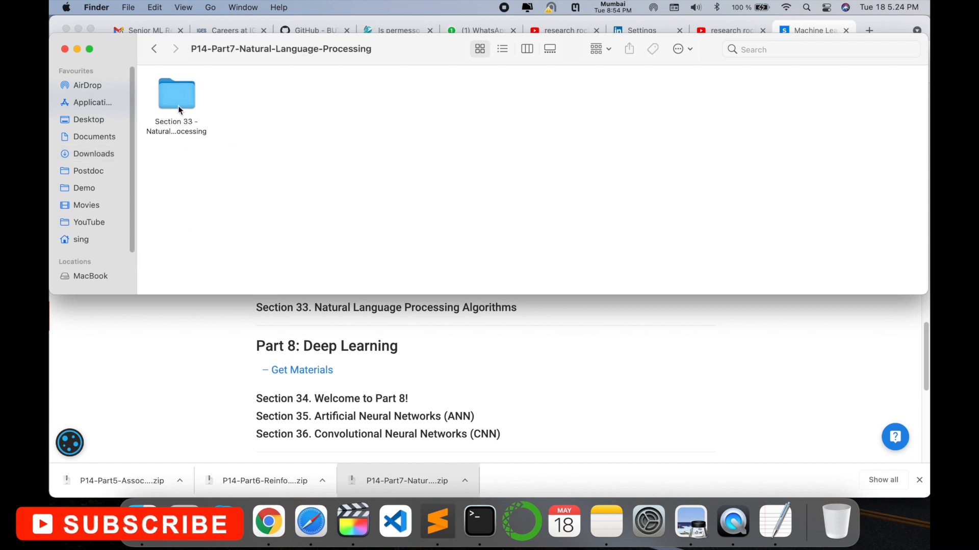
{"action": "double_click", "coordinate": [177, 94]}
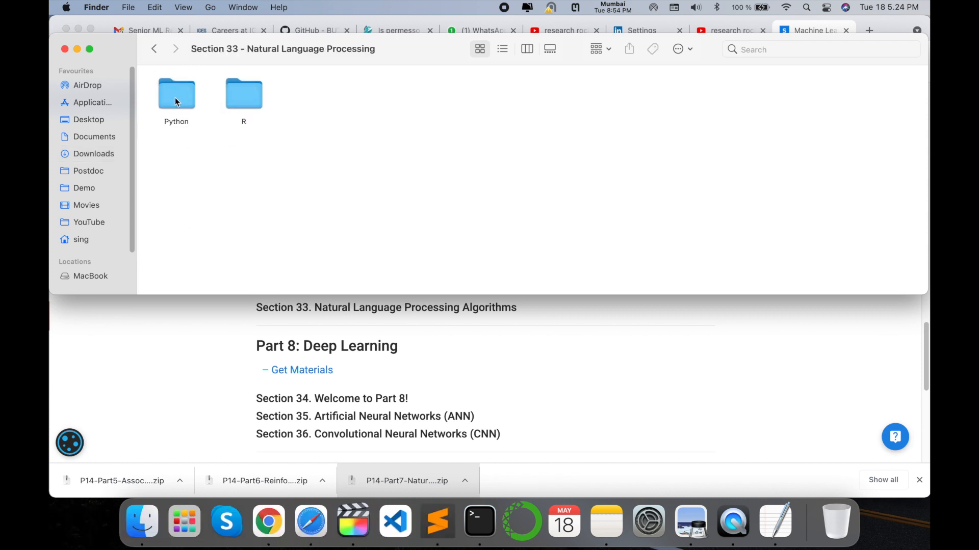
{"action": "mouse_move", "coordinate": [223, 106]}
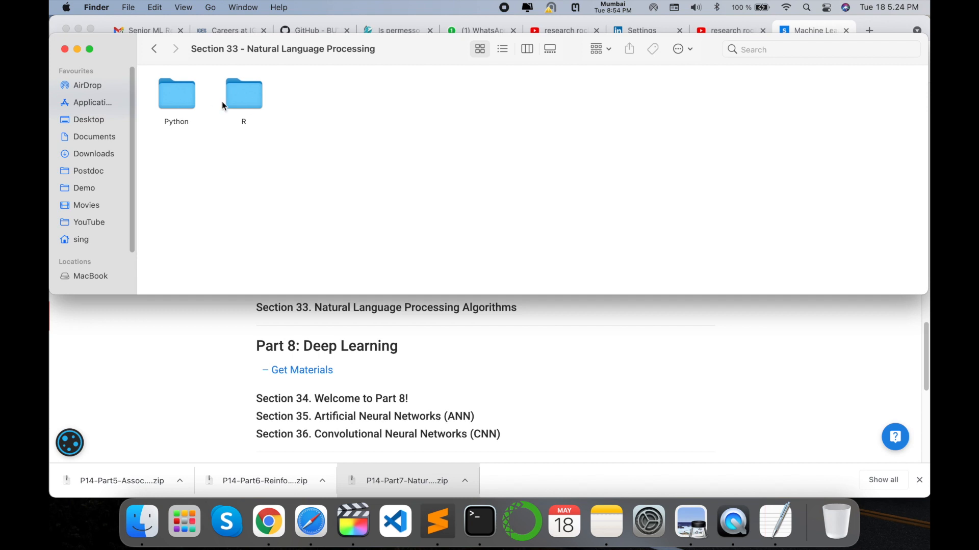
{"action": "double_click", "coordinate": [176, 92]}
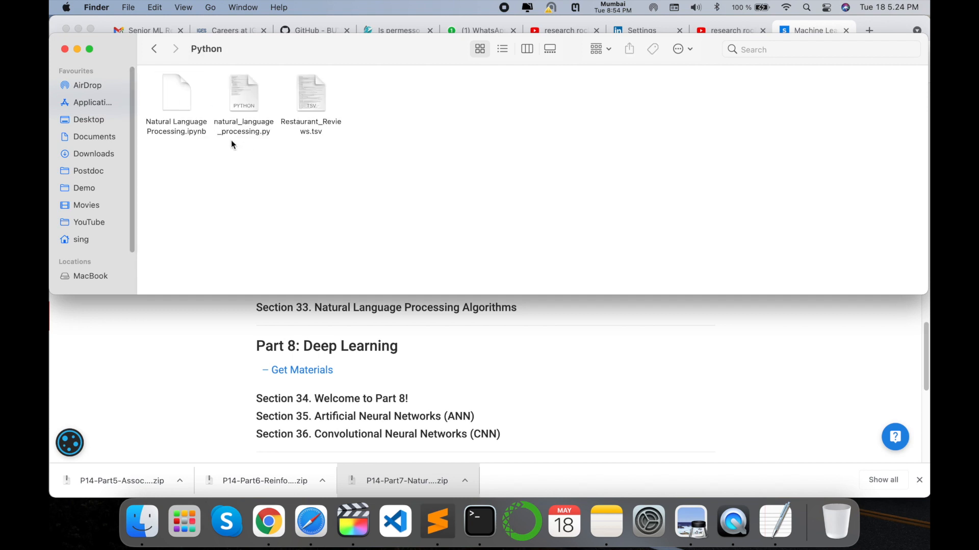
Step: Select Restaurant_Reviews.tsv and open it in Numbers
{"action": "left_click", "coordinate": [176, 94]}
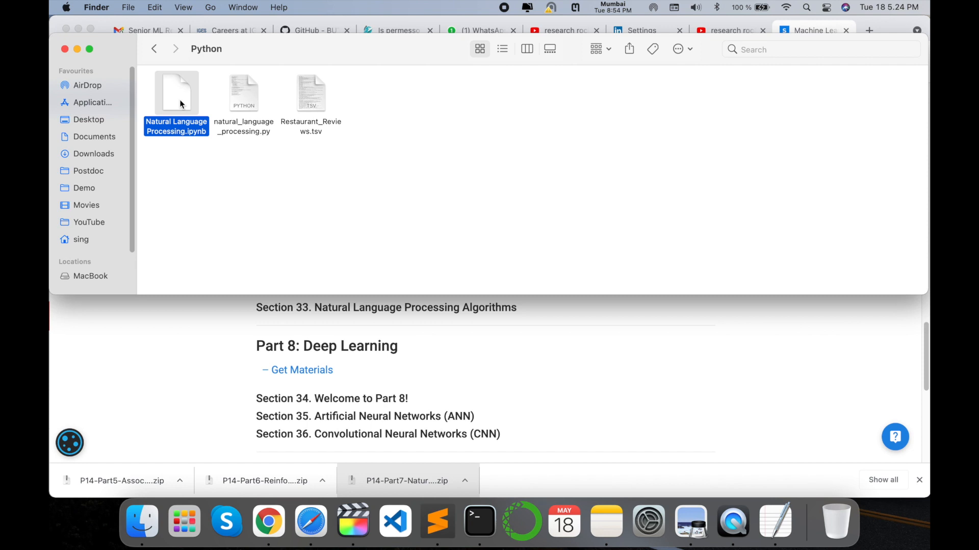
{"action": "mouse_move", "coordinate": [247, 109]}
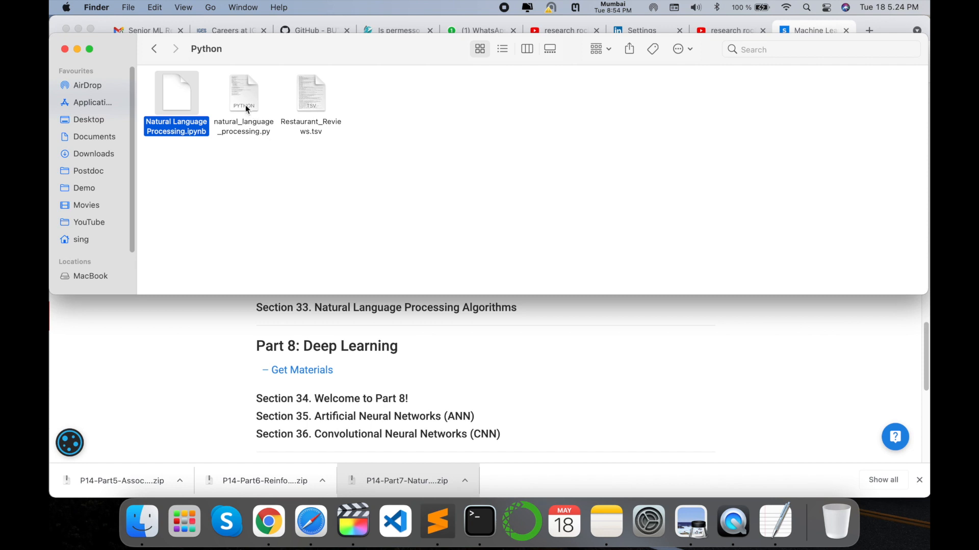
{"action": "left_click", "coordinate": [315, 147]}
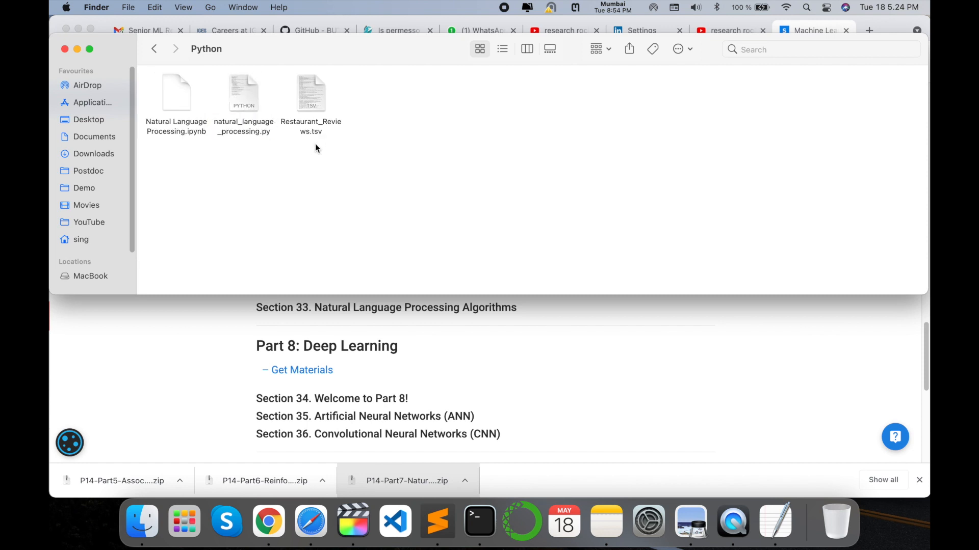
{"action": "left_click", "coordinate": [311, 94]}
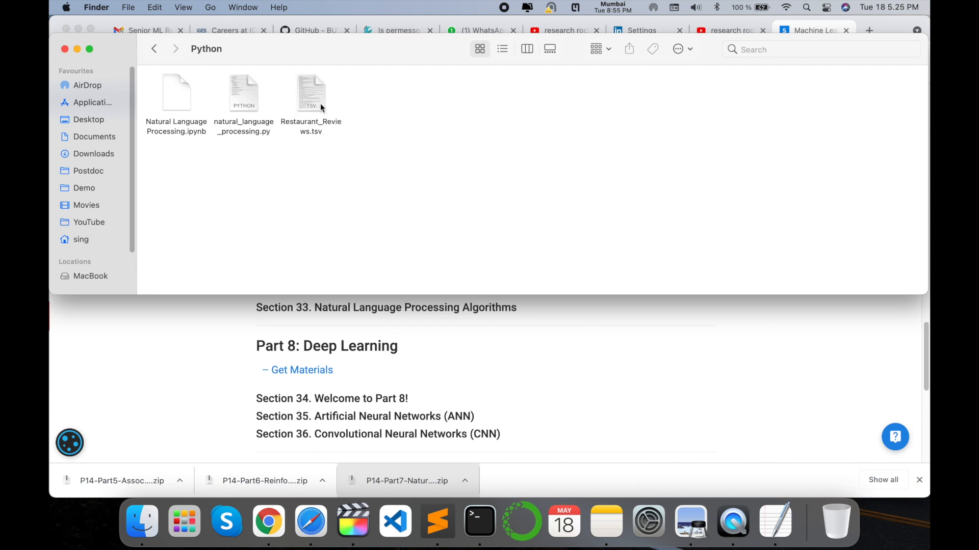
{"action": "left_click", "coordinate": [311, 94]}
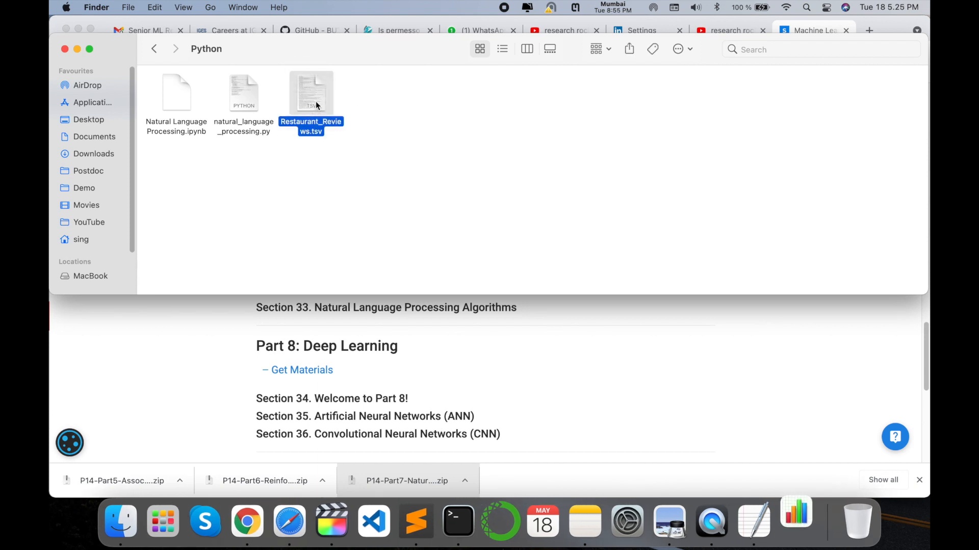
{"action": "double_click", "coordinate": [311, 92]}
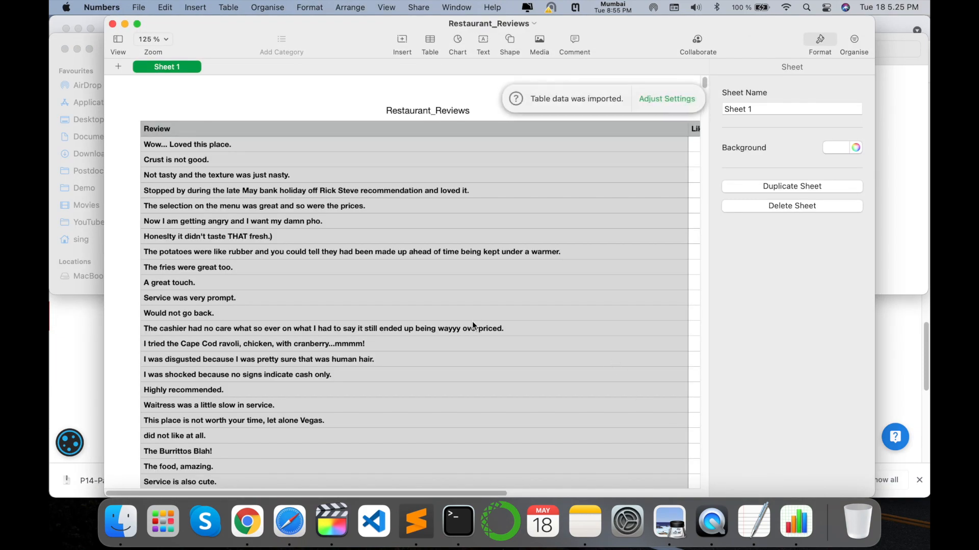
Step: Scroll natural_language_processing.py, select the dataset file name, and return to Chrome
{"action": "scroll", "scroll_direction": "down", "scroll_amount": 3}
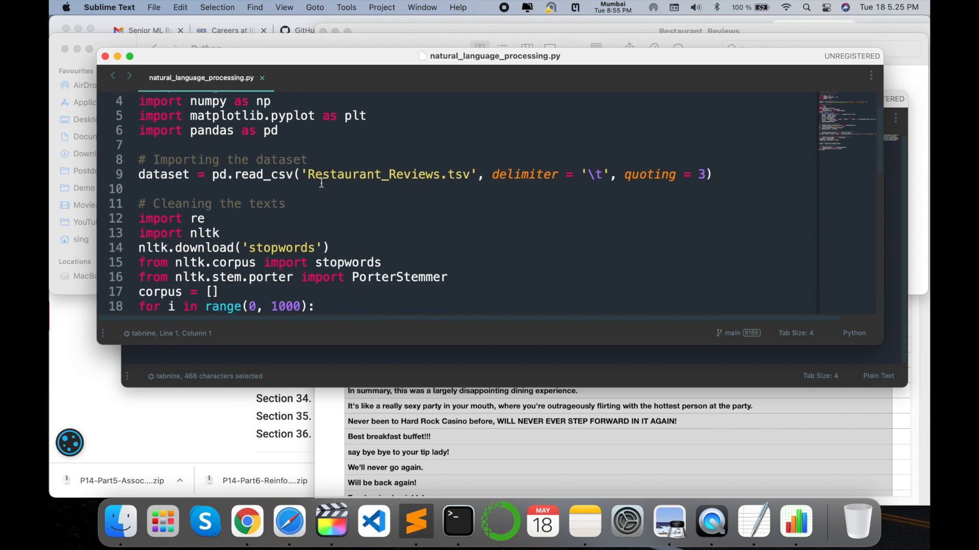
{"action": "double_click", "coordinate": [387, 174]}
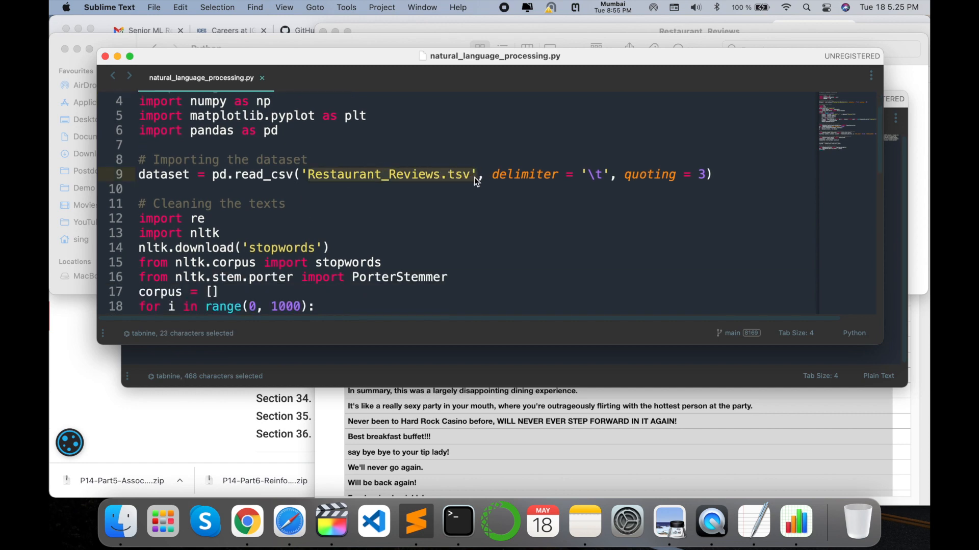
{"action": "scroll", "scroll_direction": "down", "scroll_amount": 3}
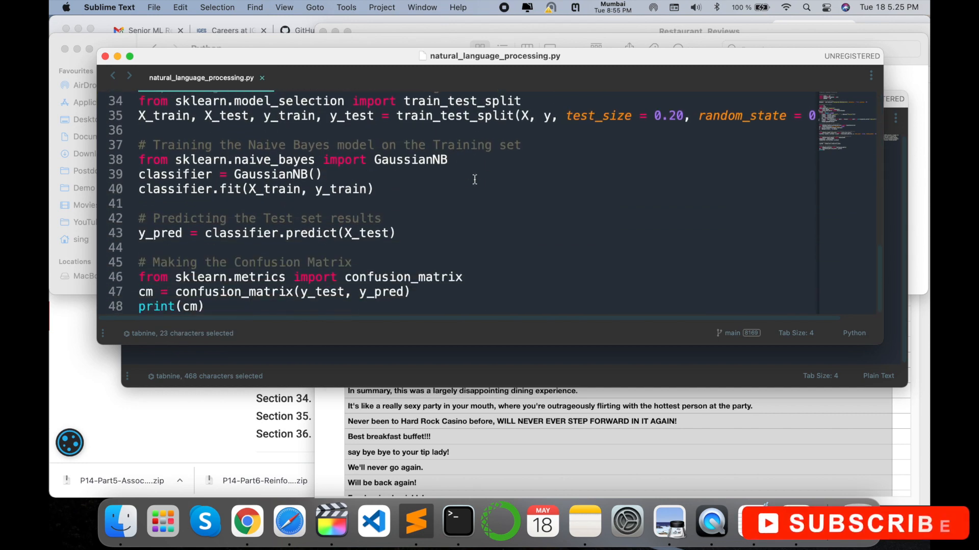
{"action": "left_click", "coordinate": [246, 521]}
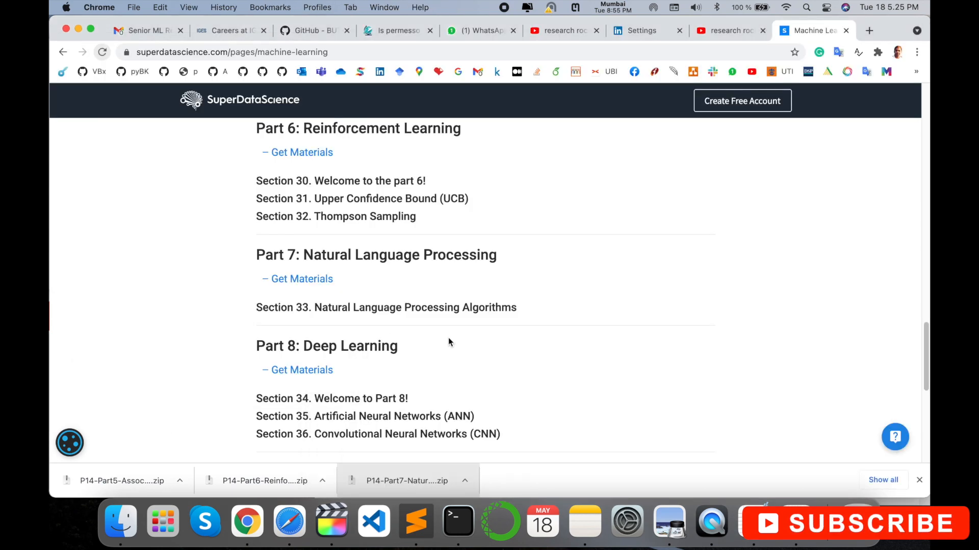
{"action": "scroll", "scroll_direction": "up", "scroll_amount": 3}
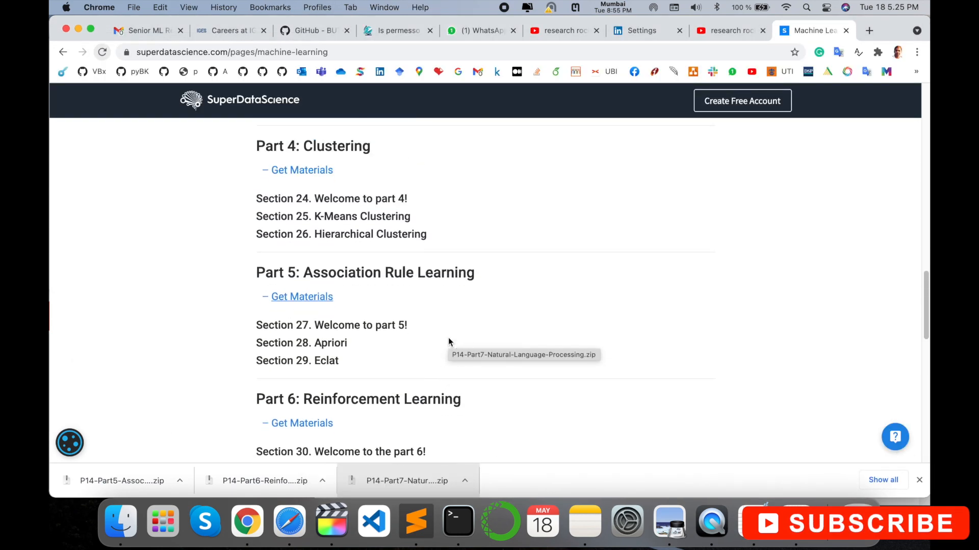
{"action": "scroll", "scroll_direction": "up", "scroll_amount": 3}
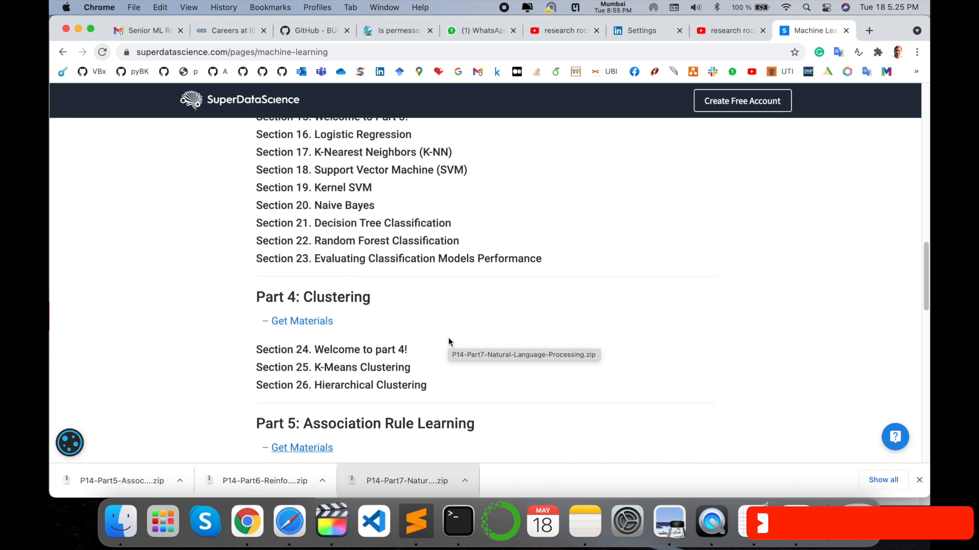
{"action": "scroll", "scroll_direction": "up", "scroll_amount": 3}
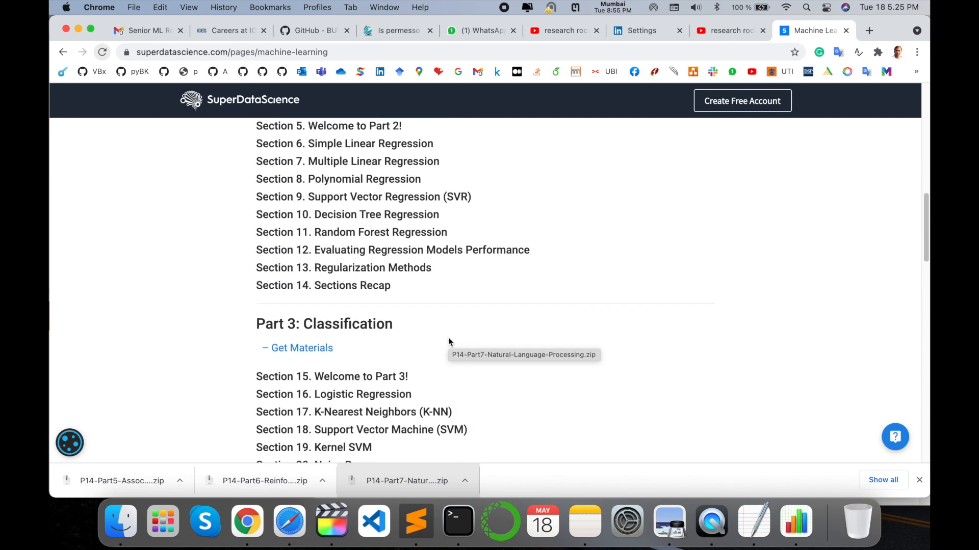
{"action": "scroll", "scroll_direction": "up", "scroll_amount": 3}
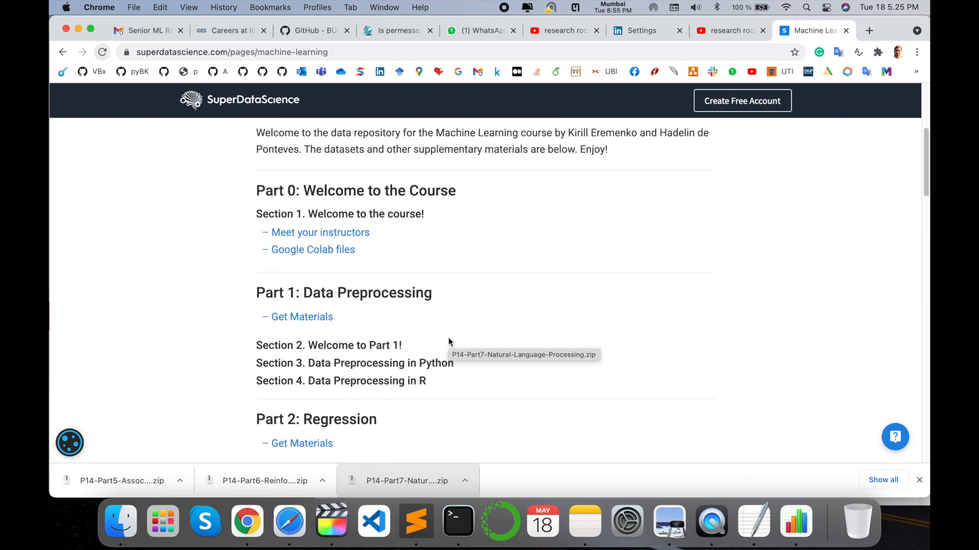
{"action": "scroll", "scroll_direction": "down", "scroll_amount": 3}
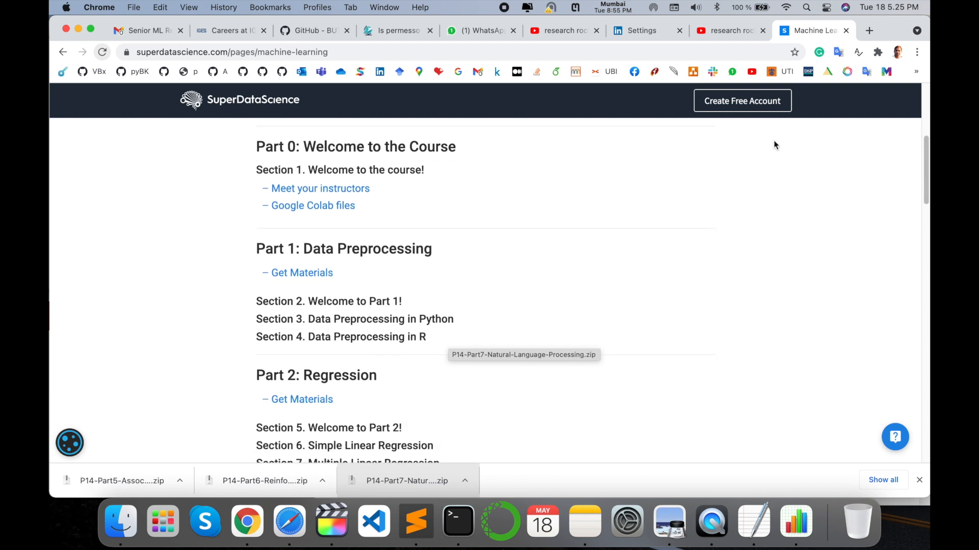
{"action": "mouse_move", "coordinate": [462, 211]}
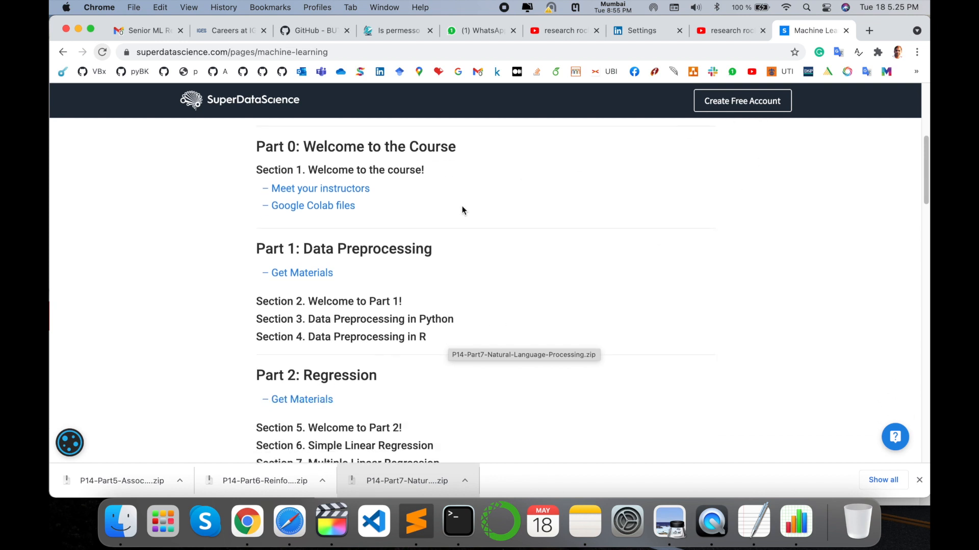
{"action": "scroll", "scroll_direction": "down", "scroll_amount": 3}
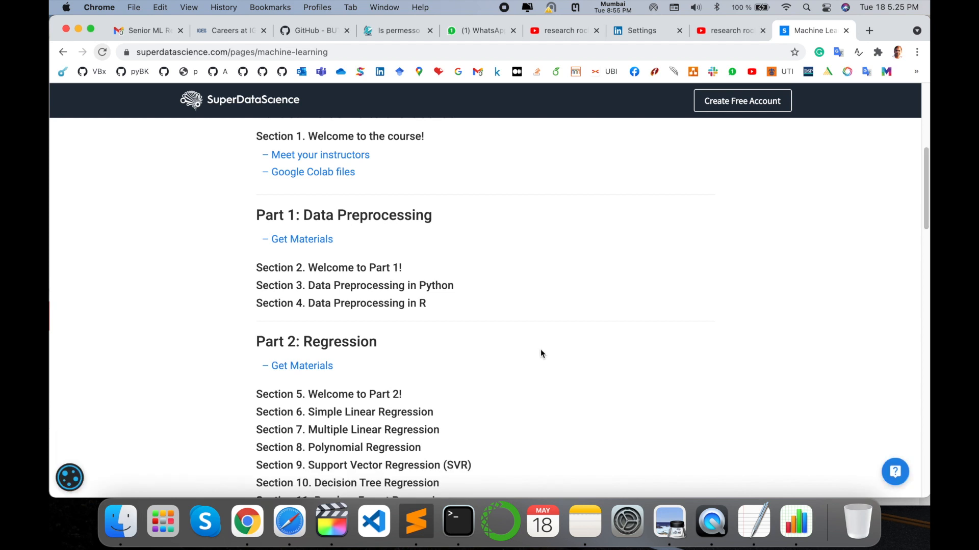
{"action": "scroll", "scroll_direction": "down", "scroll_amount": 3}
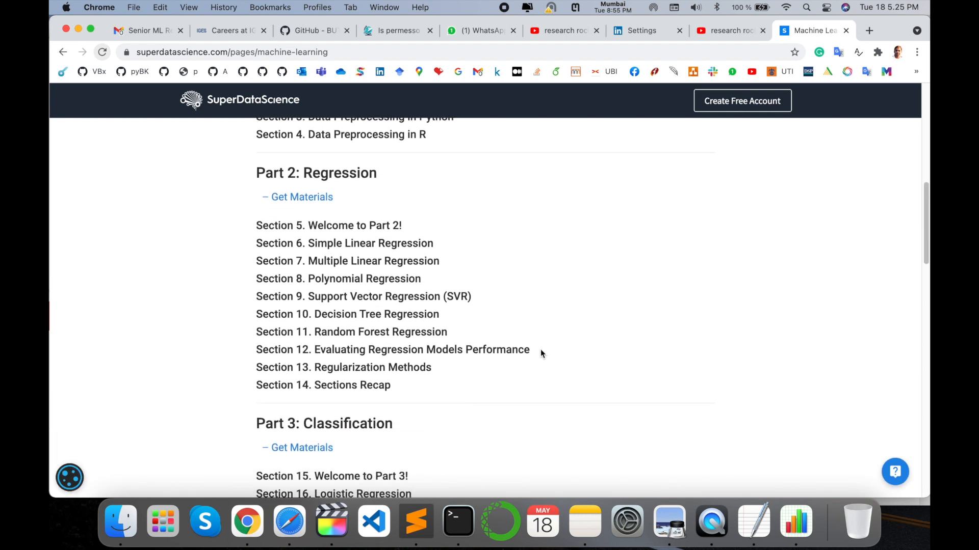